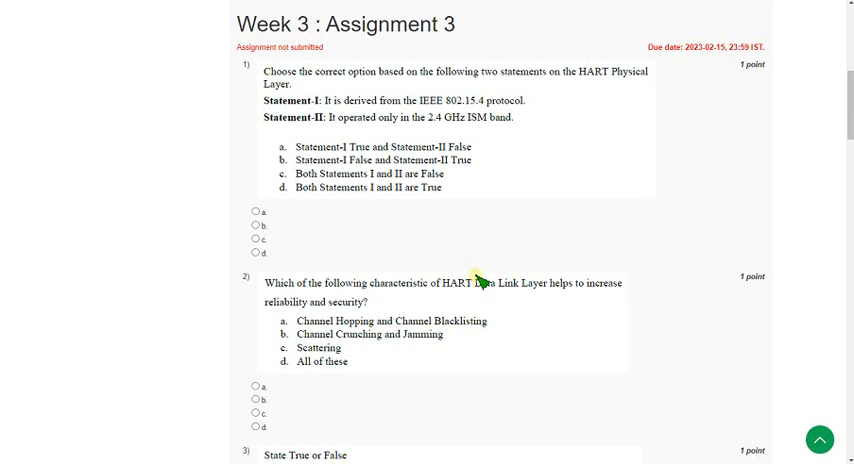
{"action": "mouse_move", "coordinate": [368, 236]}
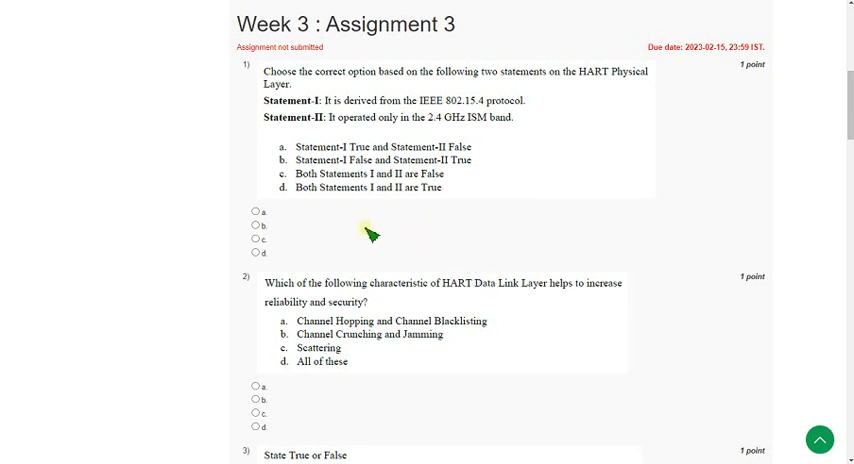
{"action": "mouse_move", "coordinate": [240, 24]}
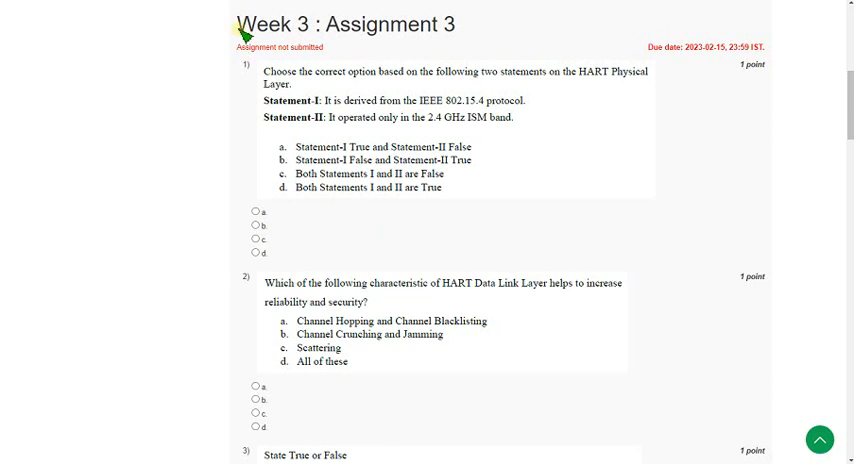
Step: Mark option d for question 1 and move down to question 2
{"action": "left_click_drag", "start_coordinate": [234, 24], "coordinate": [456, 24]}
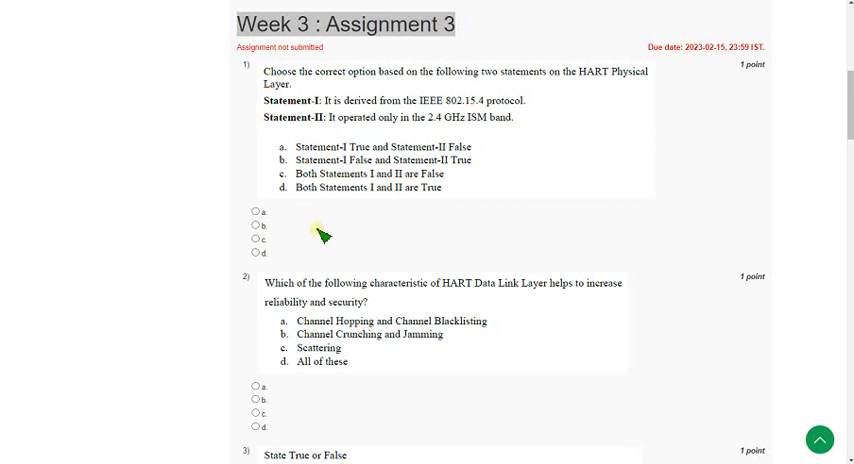
{"action": "left_click", "coordinate": [256, 252]}
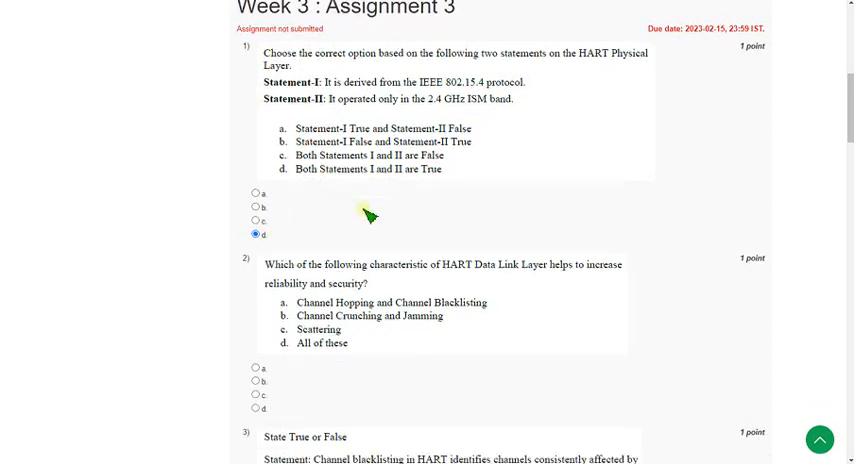
{"action": "scroll", "scroll_direction": "down", "scroll_amount": 3}
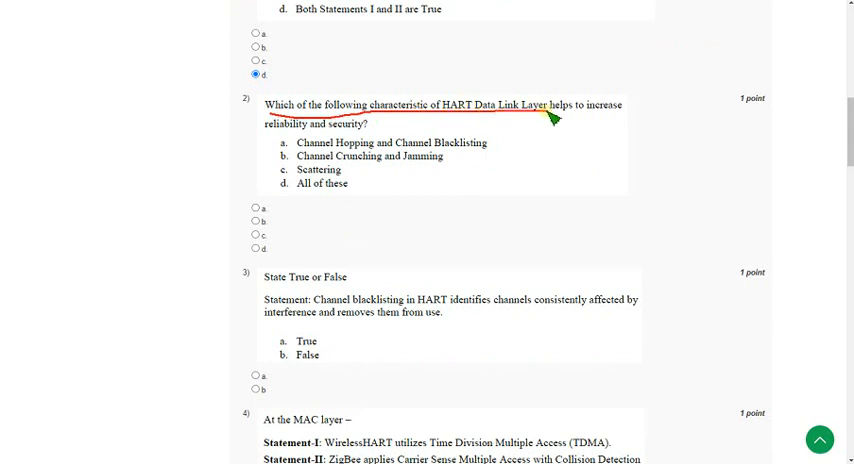
{"action": "mouse_move", "coordinate": [268, 130]}
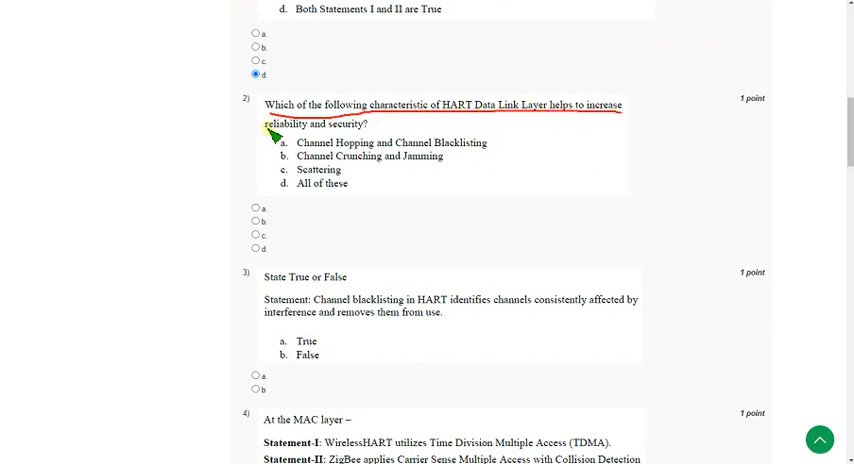
{"action": "mouse_move", "coordinate": [360, 136]}
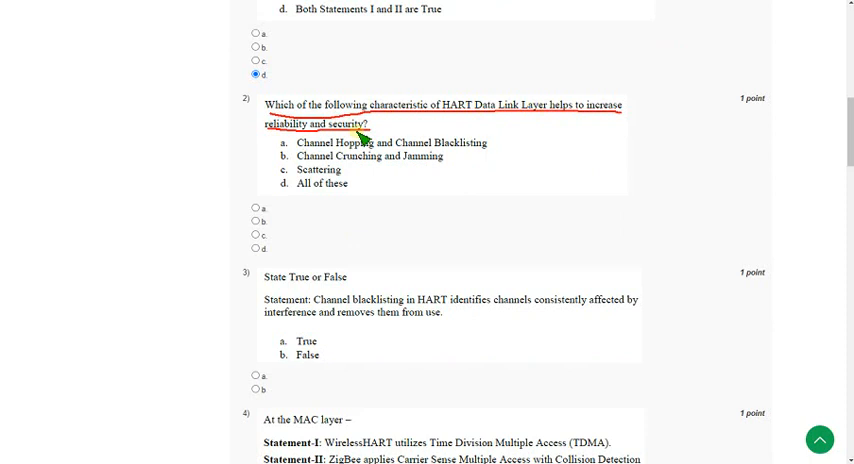
{"action": "mouse_move", "coordinate": [300, 172]}
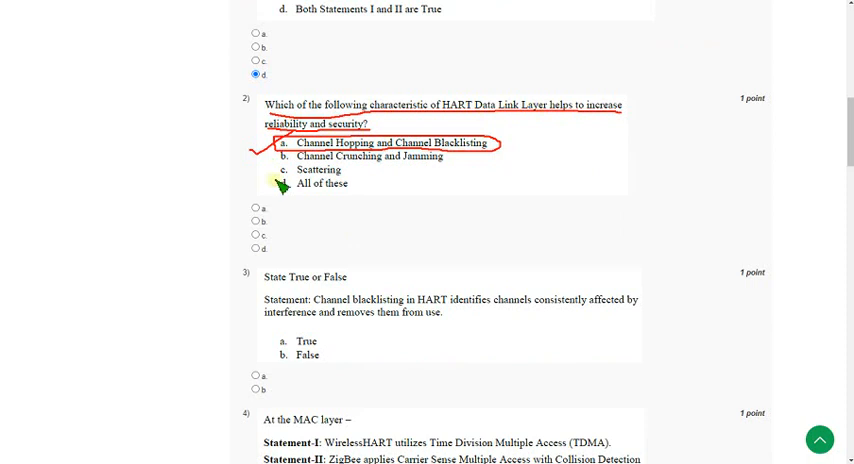
{"action": "mouse_move", "coordinate": [278, 208]}
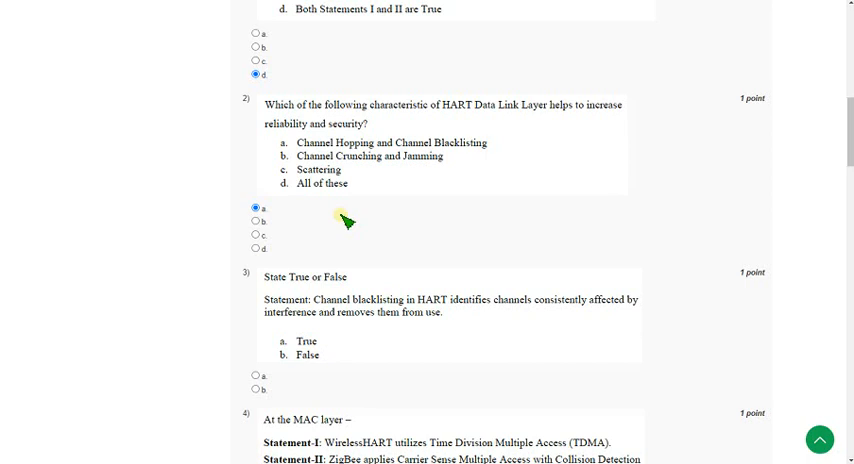
Step: Mark question 3, the channel blacklisting statement, as True (option a)
{"action": "scroll", "scroll_direction": "down", "scroll_amount": 3}
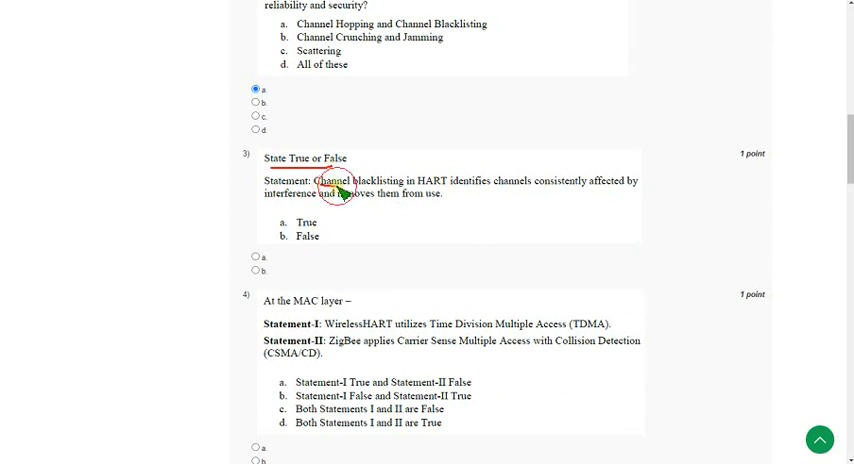
{"action": "left_click_drag", "start_coordinate": [320, 180], "coordinate": [512, 188]}
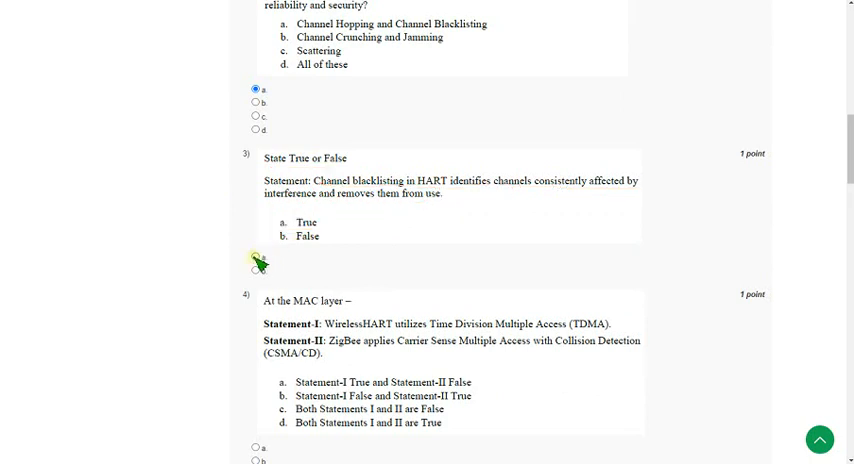
{"action": "left_click", "coordinate": [258, 260]}
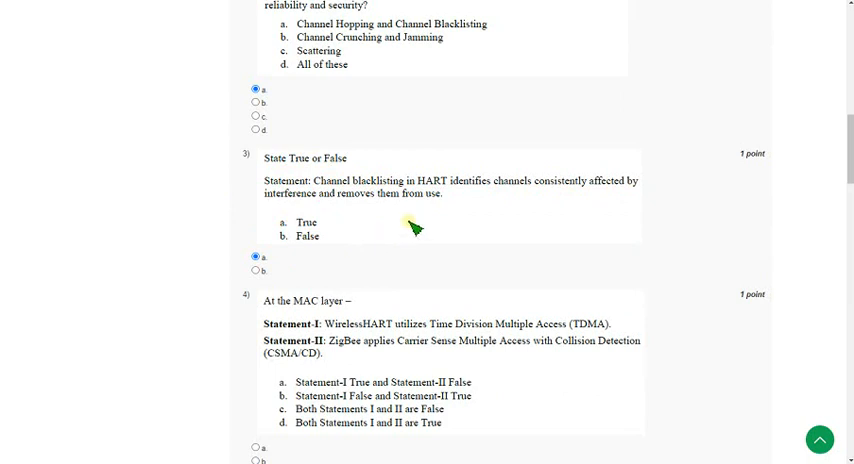
{"action": "scroll", "scroll_direction": "down", "scroll_amount": 3}
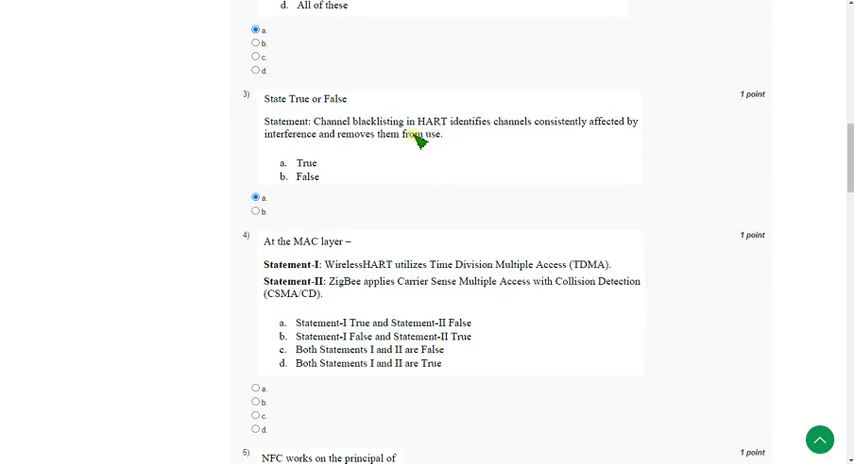
Step: Mark option a (Statement-I True, Statement-II False) for the MAC layer question 4
{"action": "scroll", "scroll_direction": "down", "scroll_amount": 3}
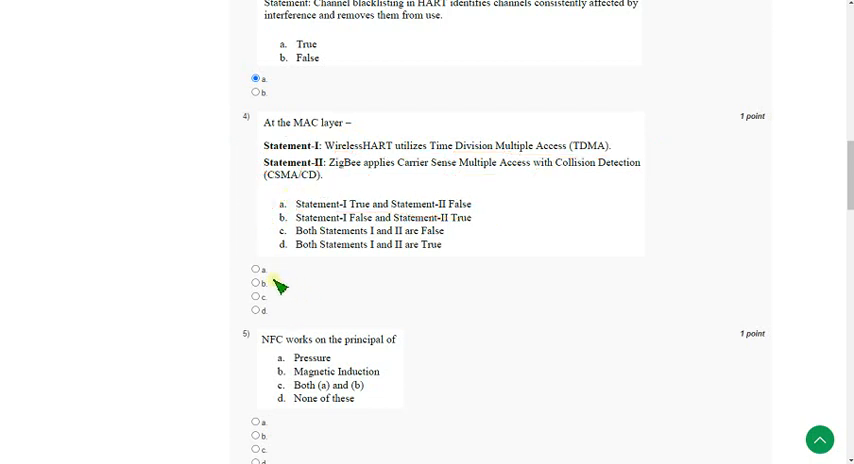
{"action": "left_click", "coordinate": [256, 270]}
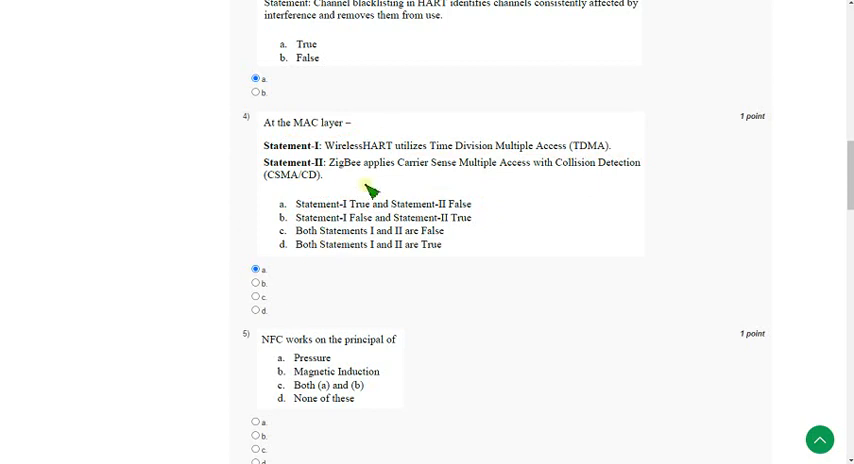
{"action": "mouse_move", "coordinate": [370, 202]}
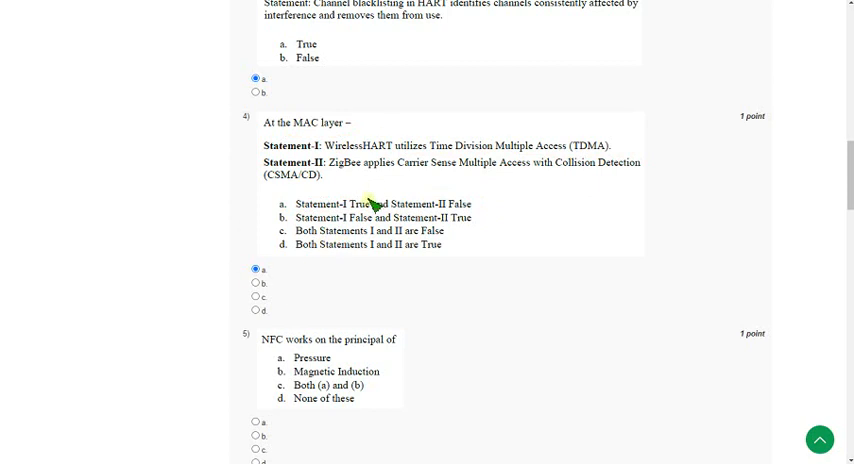
{"action": "scroll", "scroll_direction": "down", "scroll_amount": 3}
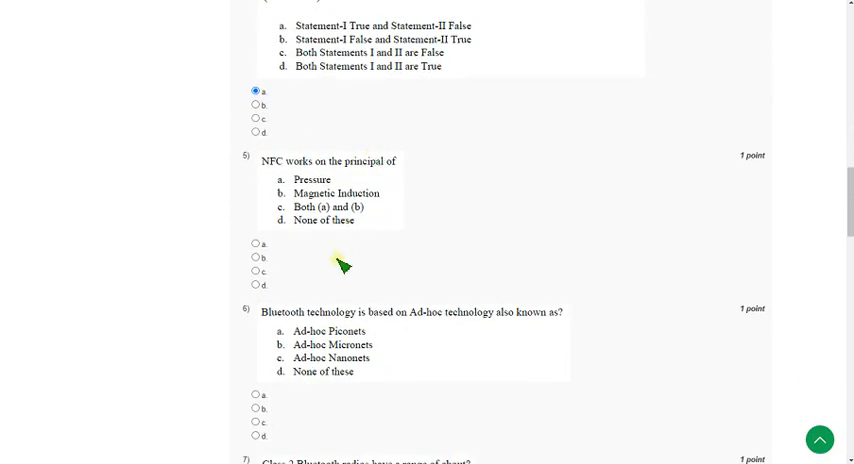
{"action": "mouse_move", "coordinate": [264, 180]}
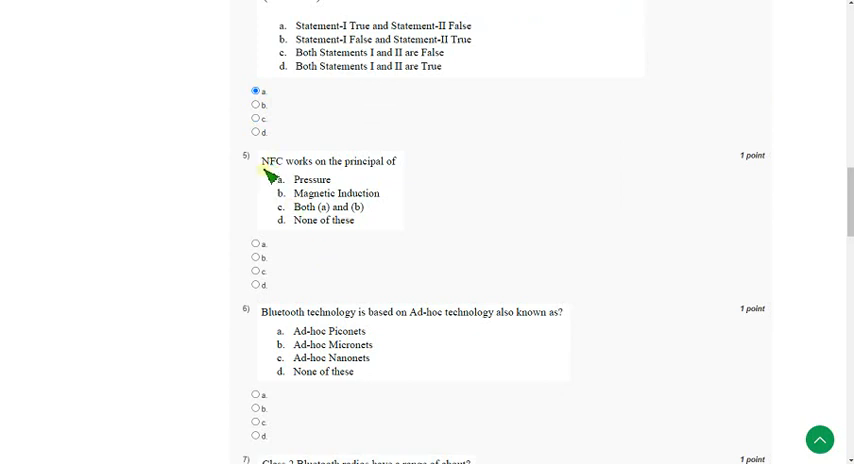
Step: Mark Magnetic Induction (b) for question 5 and Ad-hoc Piconets (a) for question 6
{"action": "left_click_drag", "start_coordinate": [258, 172], "coordinate": [400, 172]}
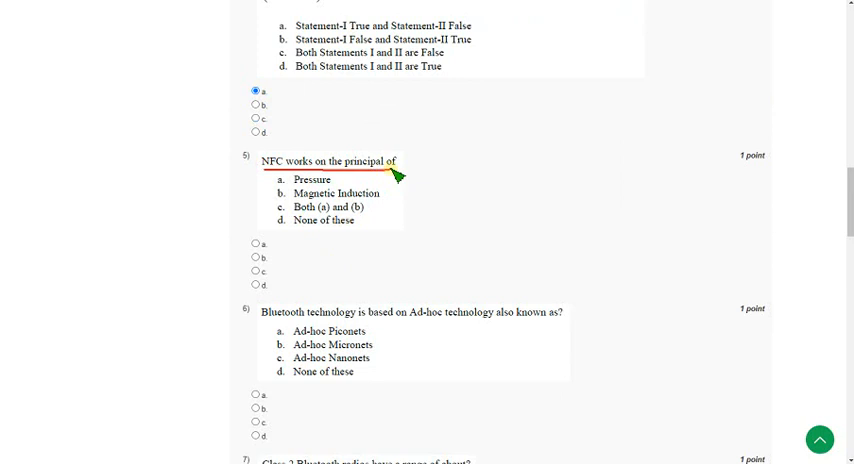
{"action": "mouse_move", "coordinate": [348, 200]}
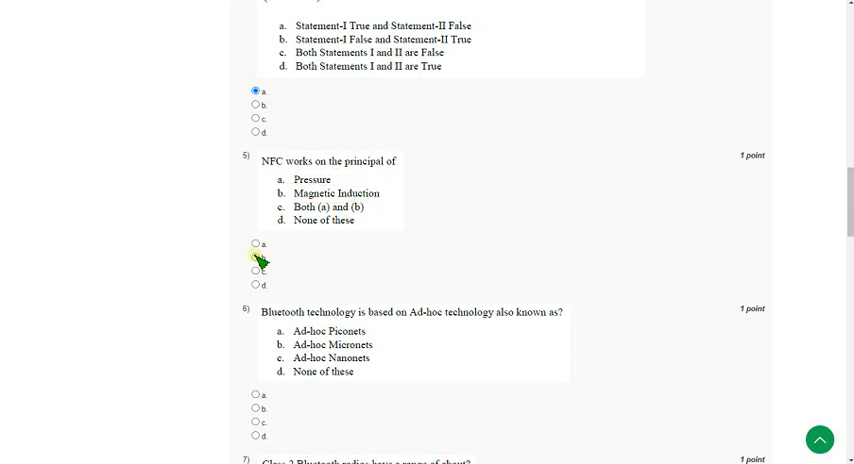
{"action": "left_click", "coordinate": [256, 256]}
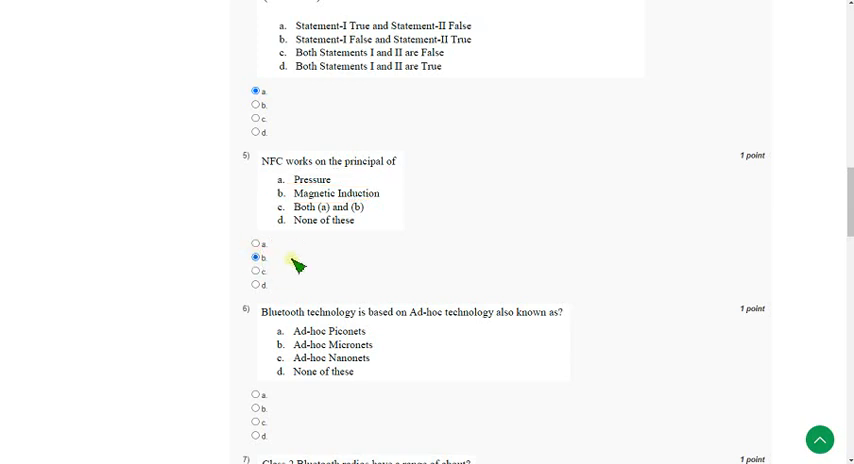
{"action": "scroll", "scroll_direction": "down", "scroll_amount": 3}
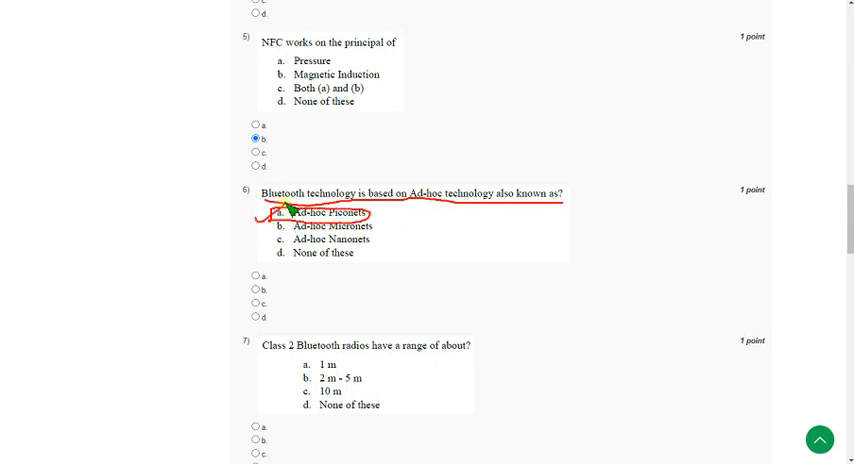
{"action": "mouse_move", "coordinate": [296, 304]}
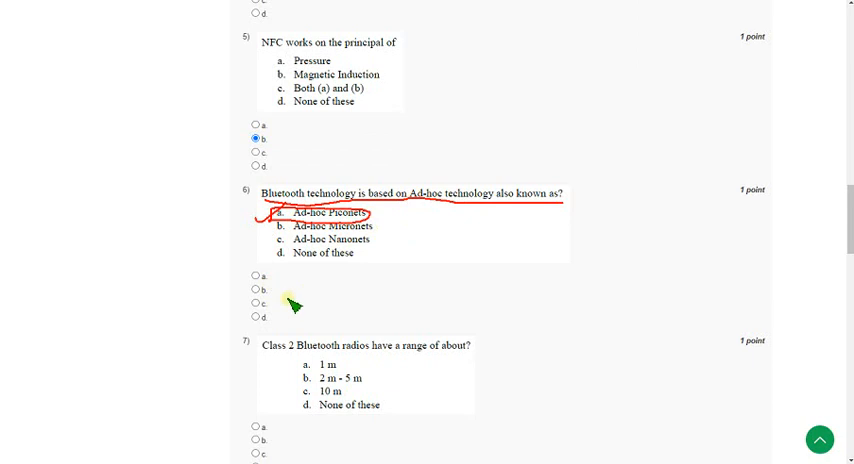
{"action": "left_click", "coordinate": [256, 286]}
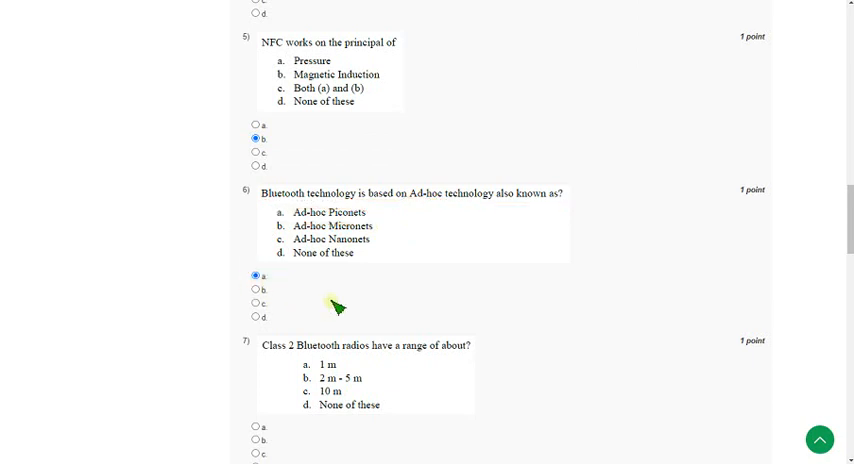
{"action": "scroll", "scroll_direction": "down", "scroll_amount": 3}
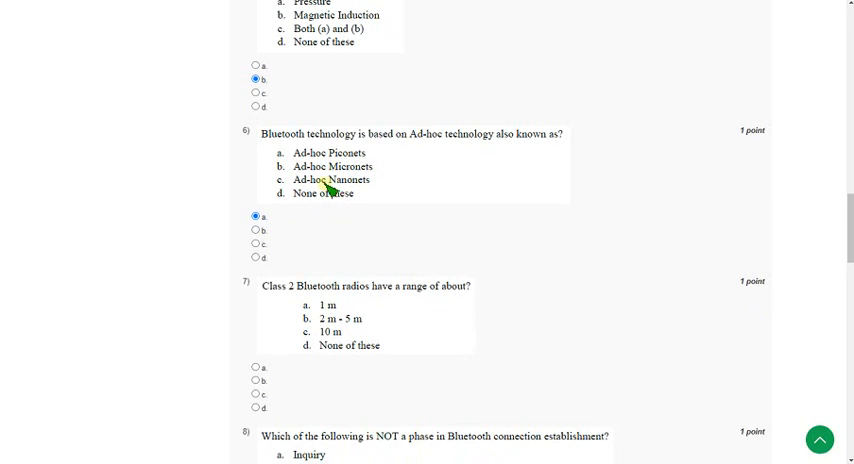
{"action": "scroll", "scroll_direction": "down", "scroll_amount": 3}
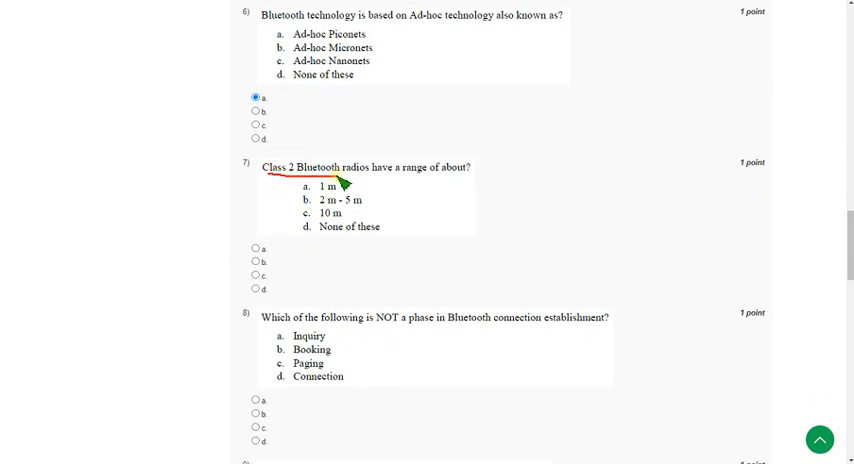
{"action": "mouse_move", "coordinate": [426, 208]}
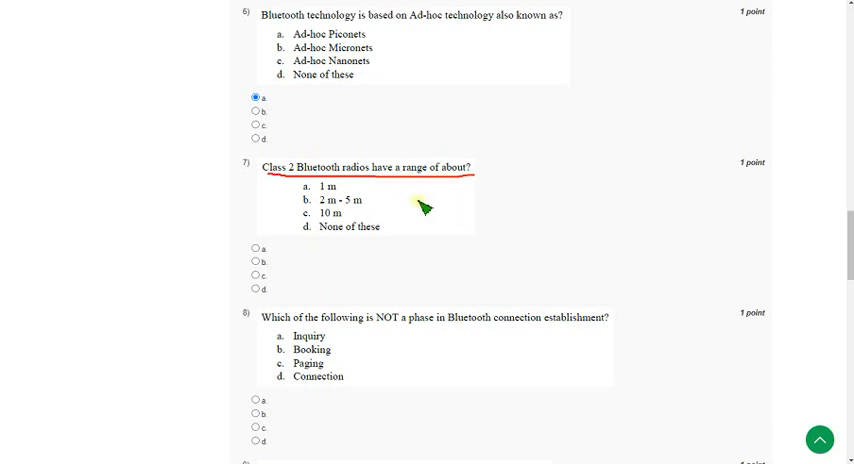
{"action": "mouse_move", "coordinate": [414, 210]}
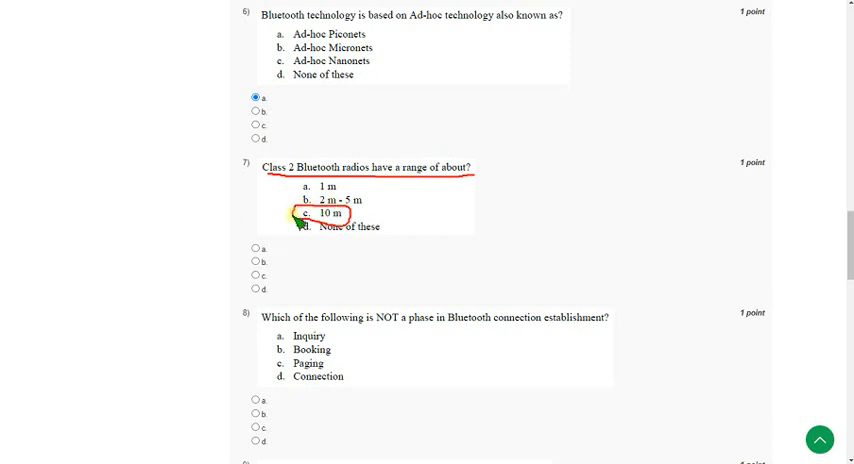
{"action": "mouse_move", "coordinate": [290, 216]}
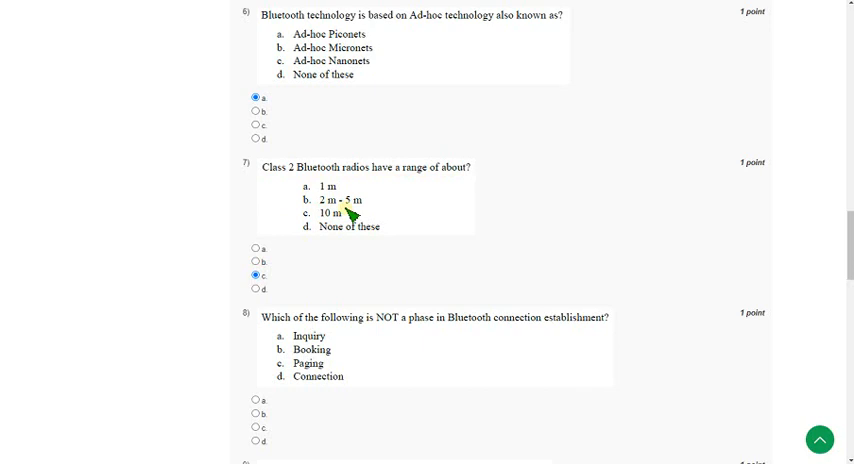
Step: Move down past question 7, Class 2 Bluetooth range 10 m, toward question 8
{"action": "scroll", "scroll_direction": "down", "scroll_amount": 3}
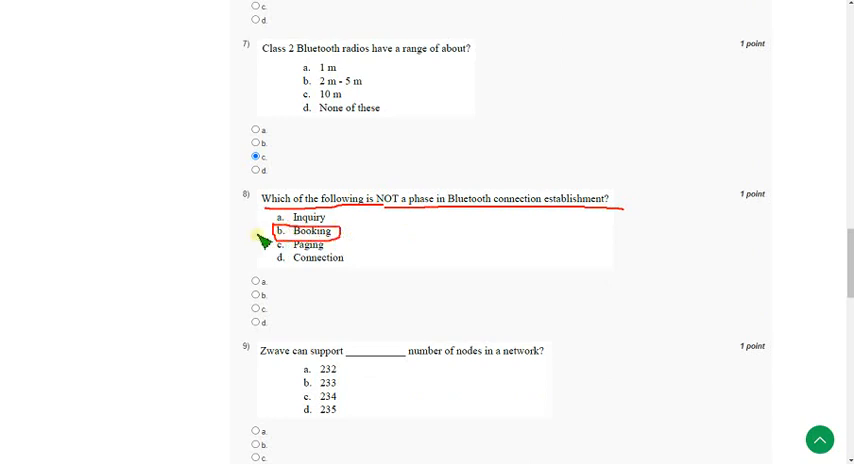
{"action": "mouse_move", "coordinate": [252, 242]}
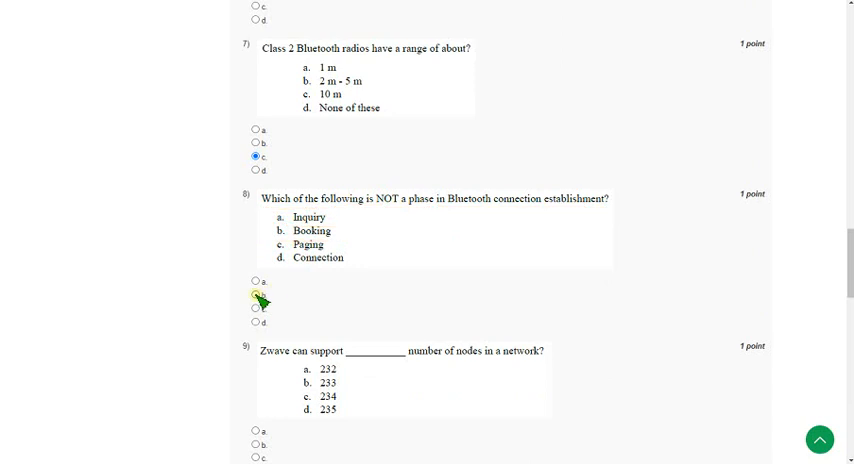
Step: Mark Booking (option b) as the phase not part of Bluetooth connection establishment in question 8
{"action": "left_click", "coordinate": [256, 302]}
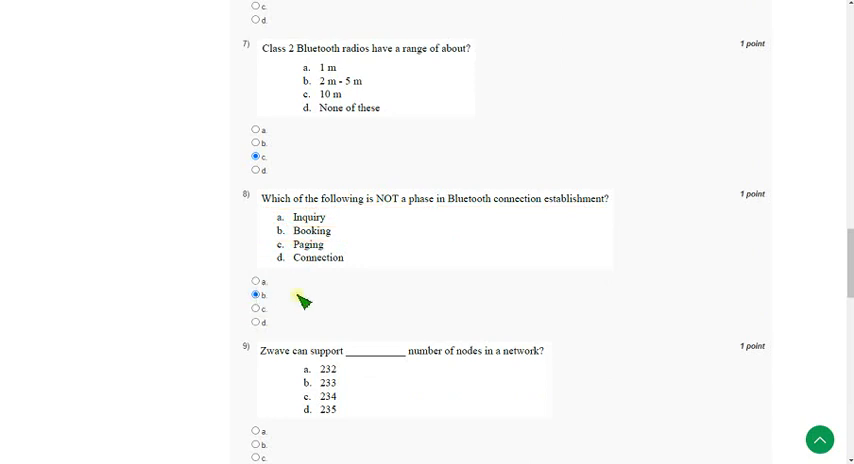
Step: Mark 232 (option a) as the number of nodes Z-Wave supports in question 9
{"action": "scroll", "scroll_direction": "down", "scroll_amount": 3}
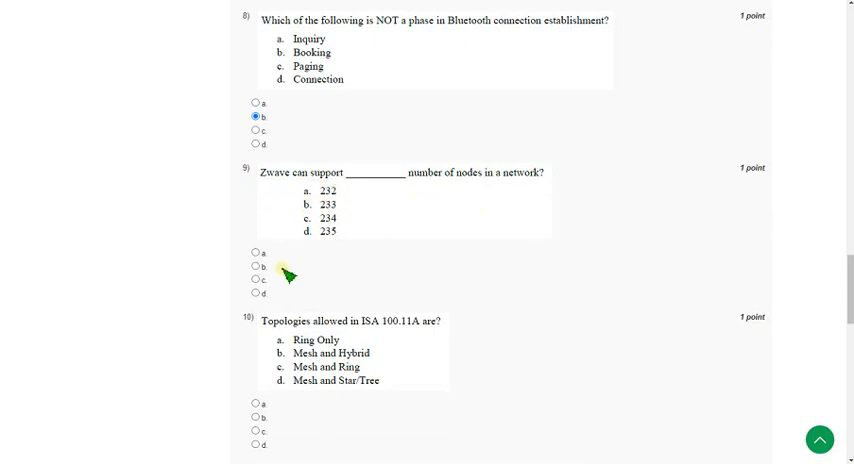
{"action": "left_click", "coordinate": [256, 256]}
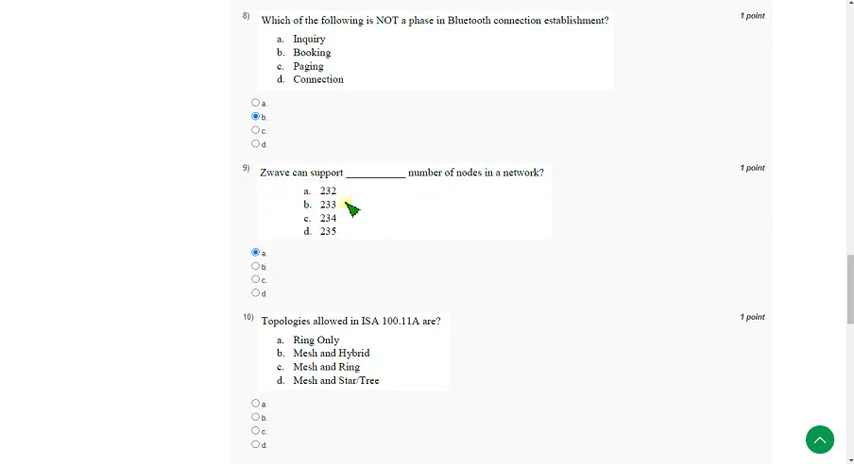
Step: Bring up and read question 10 on topologies allowed in ISA 100.11A
{"action": "scroll", "scroll_direction": "down", "scroll_amount": 3}
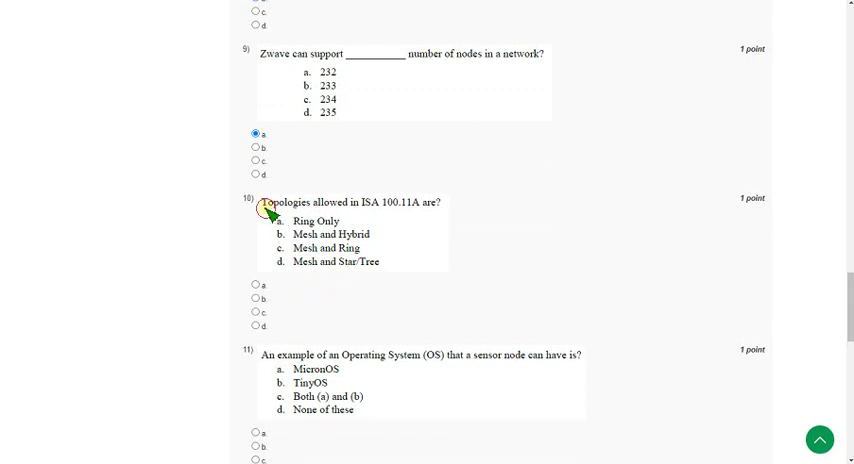
{"action": "left_click_drag", "start_coordinate": [262, 208], "coordinate": [408, 210]}
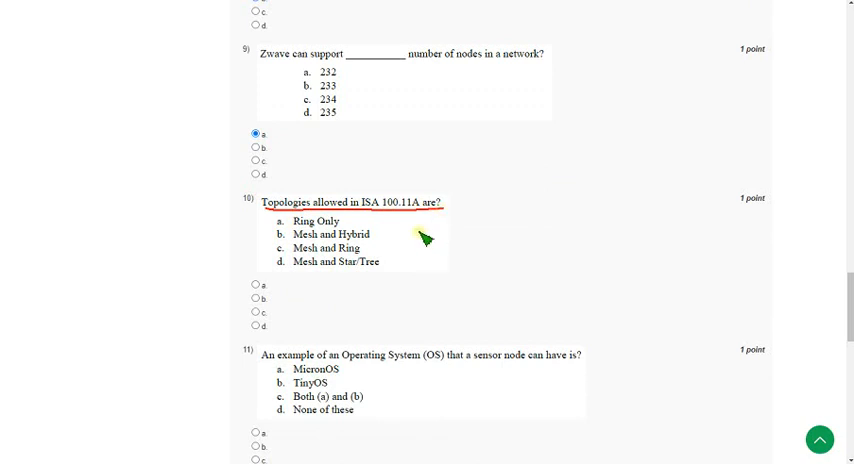
{"action": "mouse_move", "coordinate": [352, 248]}
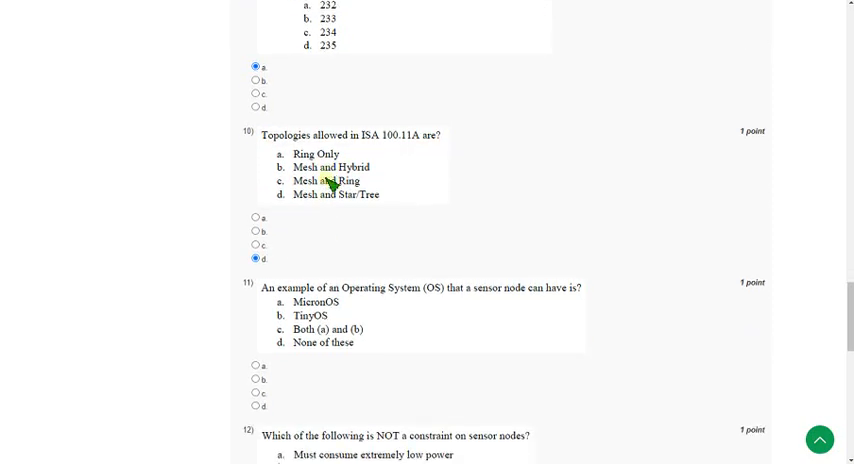
Step: Mark TinyOS (option b) as the sensor-node operating system in question 11
{"action": "scroll", "scroll_direction": "down", "scroll_amount": 3}
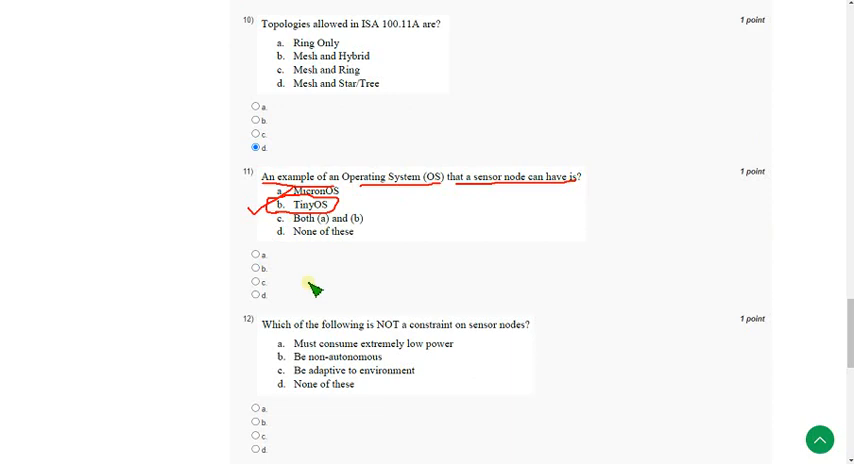
{"action": "left_click", "coordinate": [256, 276]}
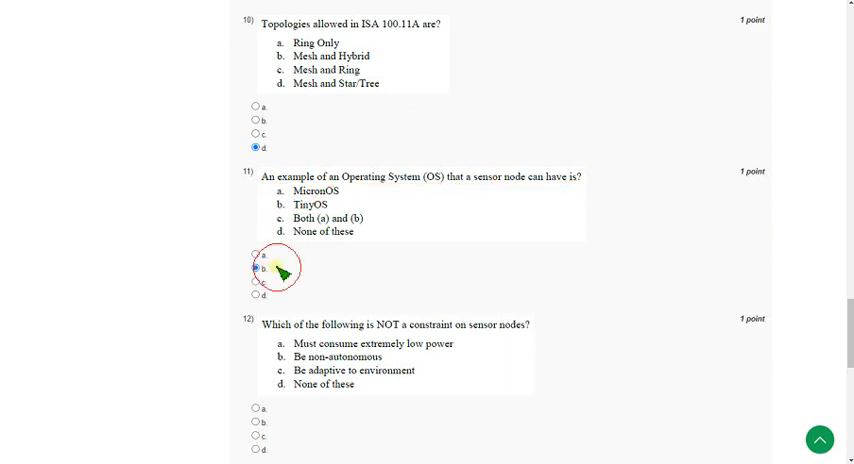
Step: Move down to question 12 on what is not a sensor node constraint
{"action": "scroll", "scroll_direction": "down", "scroll_amount": 3}
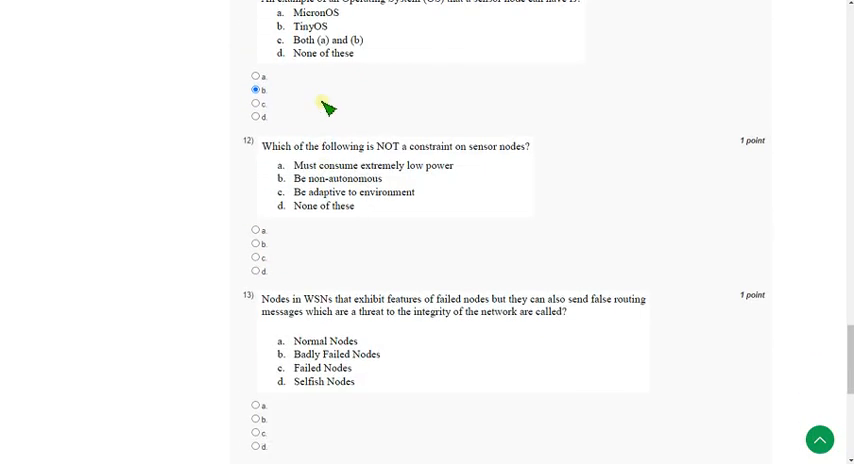
{"action": "mouse_move", "coordinate": [288, 160]}
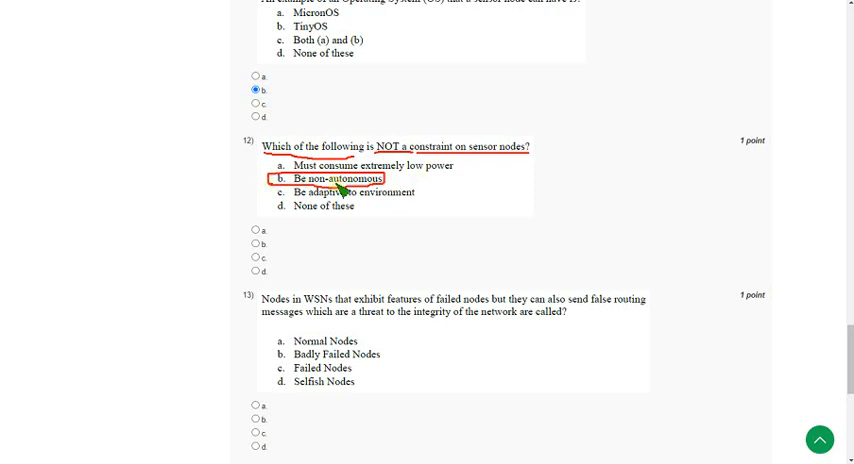
{"action": "mouse_move", "coordinate": [256, 188]}
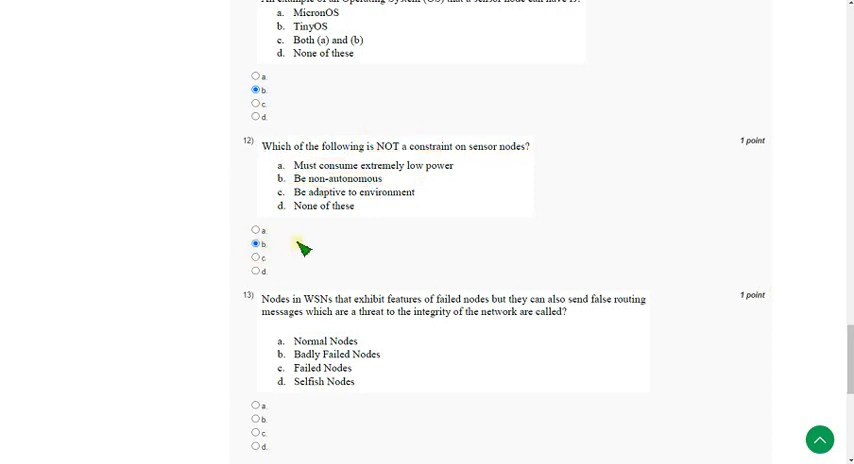
{"action": "mouse_move", "coordinate": [298, 268]}
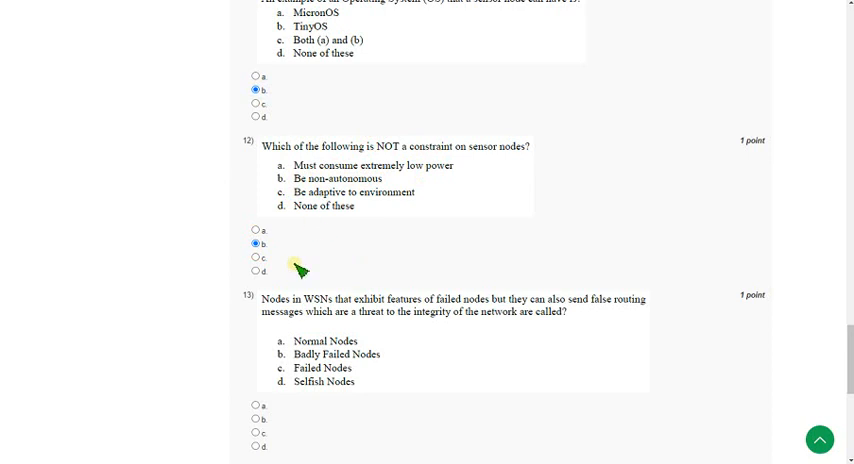
Step: Bring question 13 into view and mark option b, Badly Failed Nodes
{"action": "scroll", "scroll_direction": "down", "scroll_amount": 3}
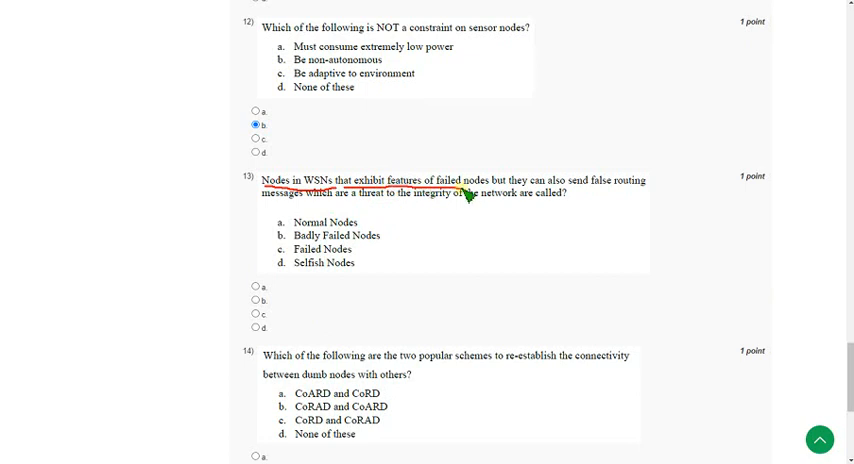
{"action": "left_click_drag", "start_coordinate": [462, 196], "coordinate": [660, 196]}
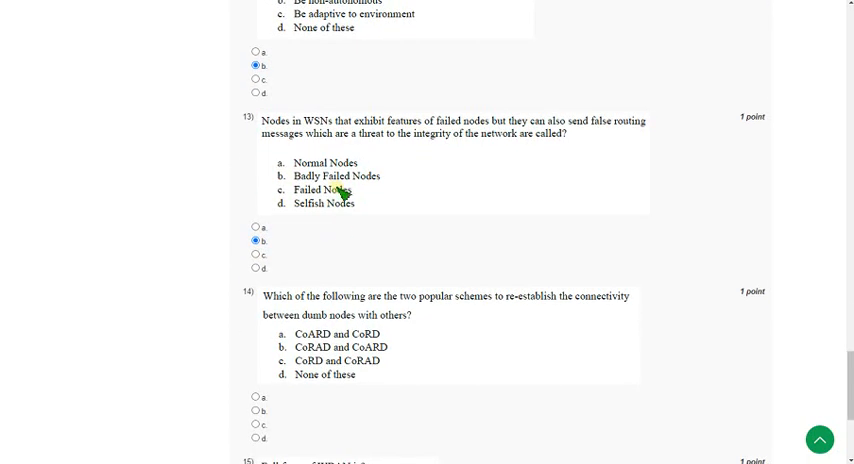
Step: Scroll down to question 14 on reconnecting dumb nodes
{"action": "scroll", "scroll_direction": "down", "scroll_amount": 3}
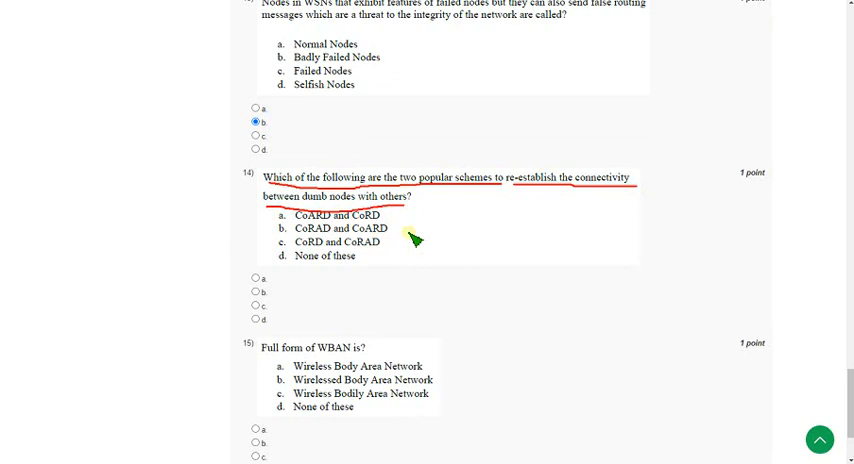
{"action": "mouse_move", "coordinate": [412, 256]}
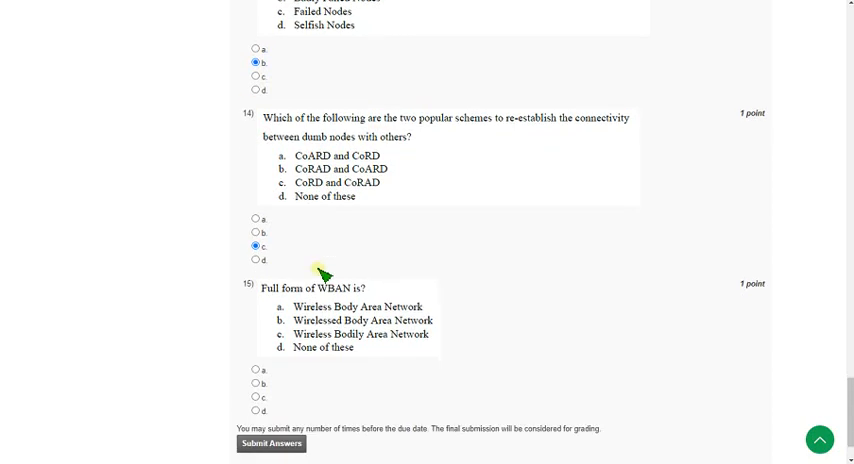
Step: Mark option a, Wireless Body Area Network, for question 15 on WBAN
{"action": "scroll", "scroll_direction": "down", "scroll_amount": 3}
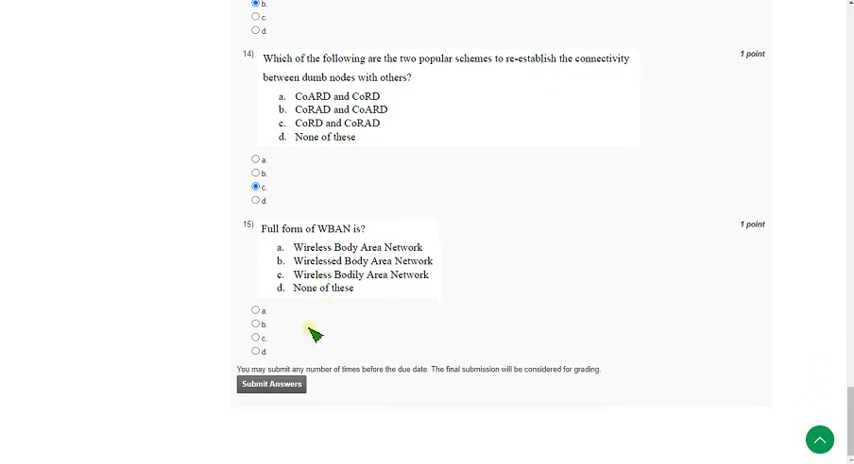
{"action": "mouse_move", "coordinate": [336, 316]}
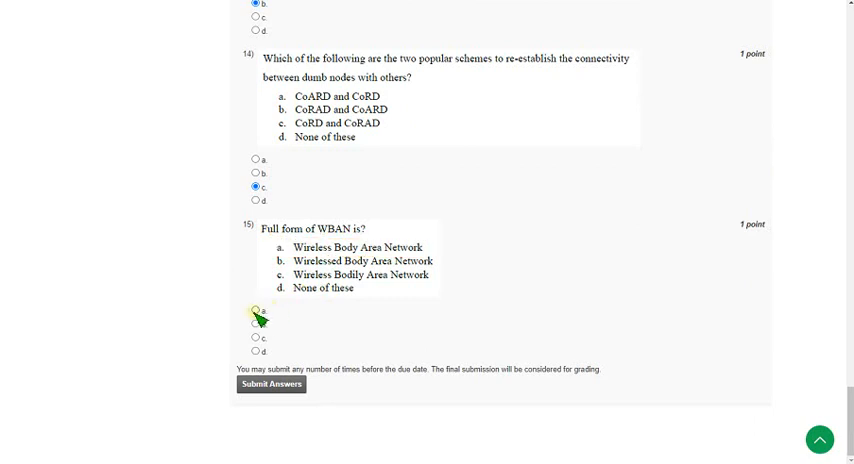
{"action": "left_click", "coordinate": [256, 308]}
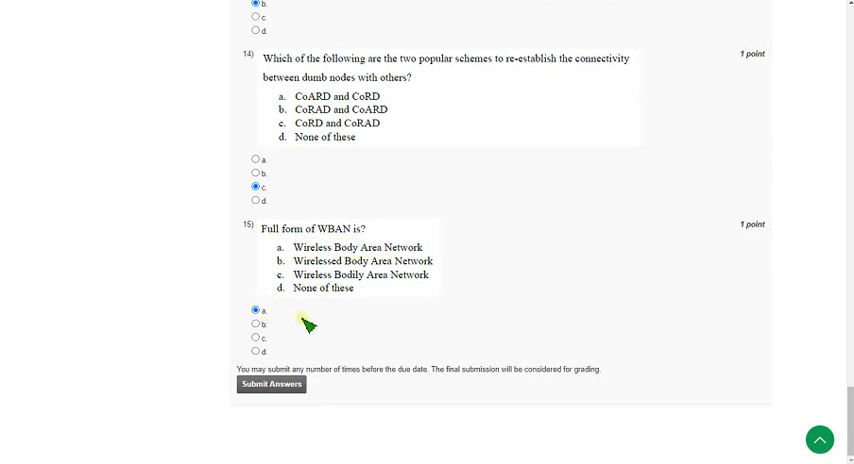